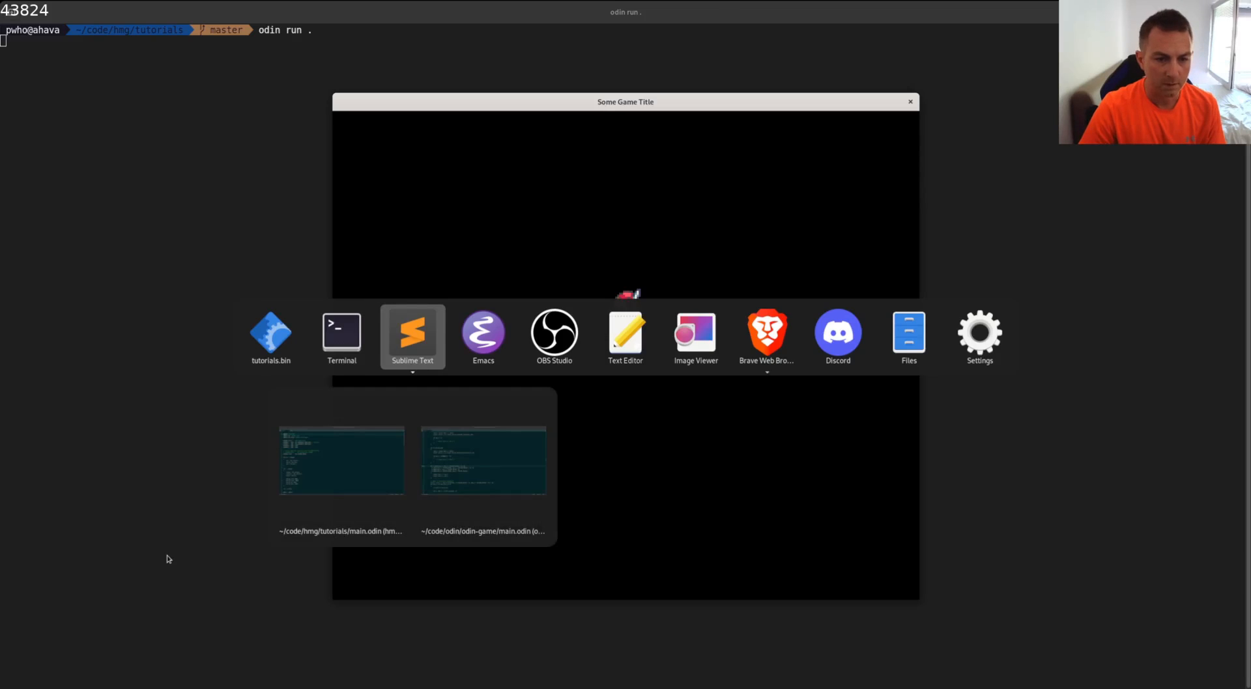
Bring up the tutorials main.odin code, then switch to the bardo.png sprite sheet.
click(412, 331)
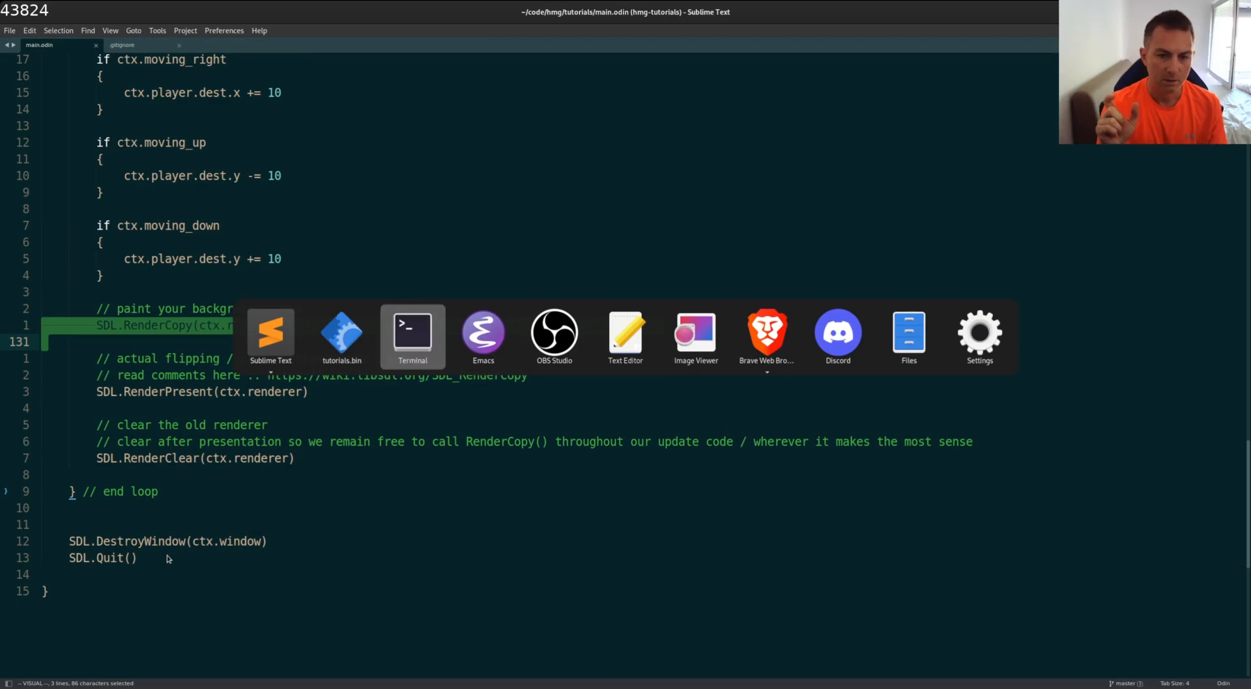
click(696, 333)
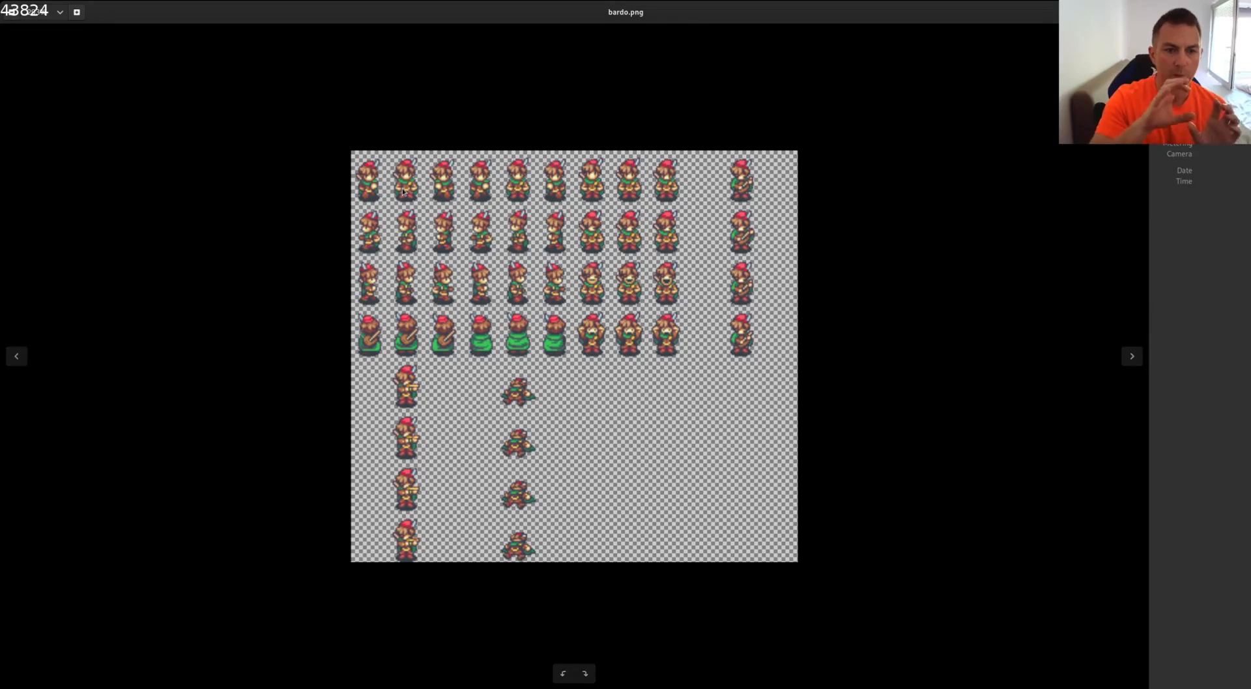
mouse_move(351, 160)
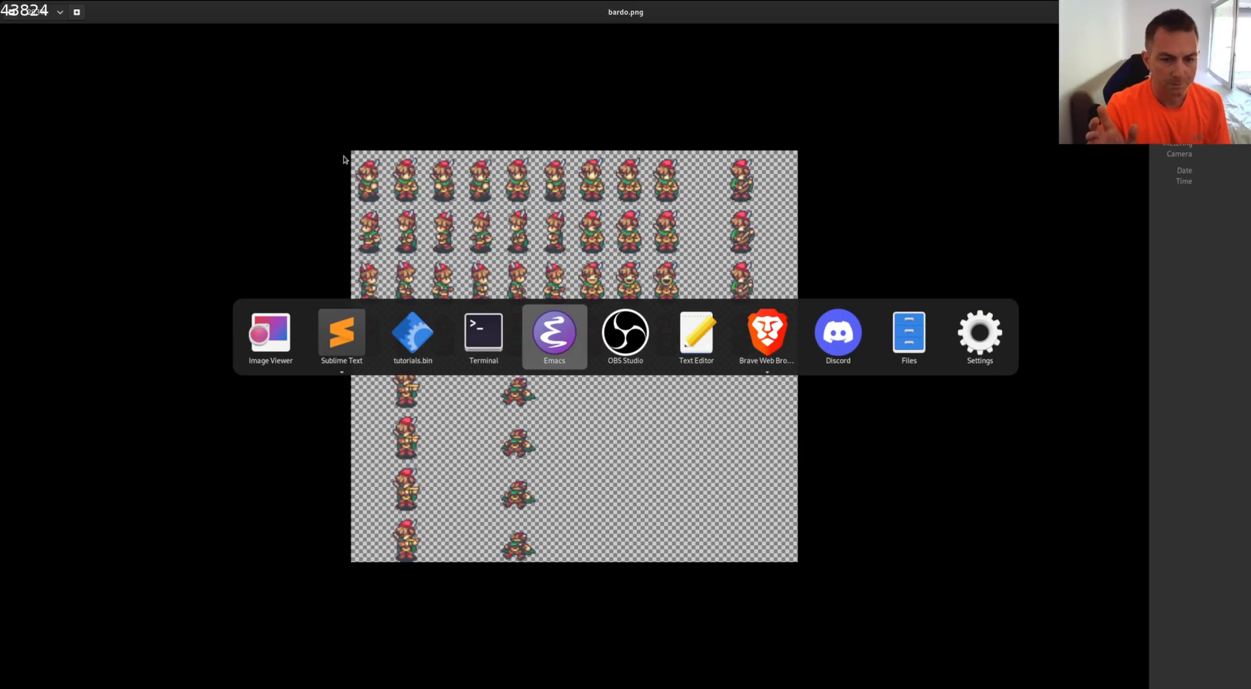
Return from the bardo.png sprite sheet to the player source-rectangle code in main.odin.
click(341, 331)
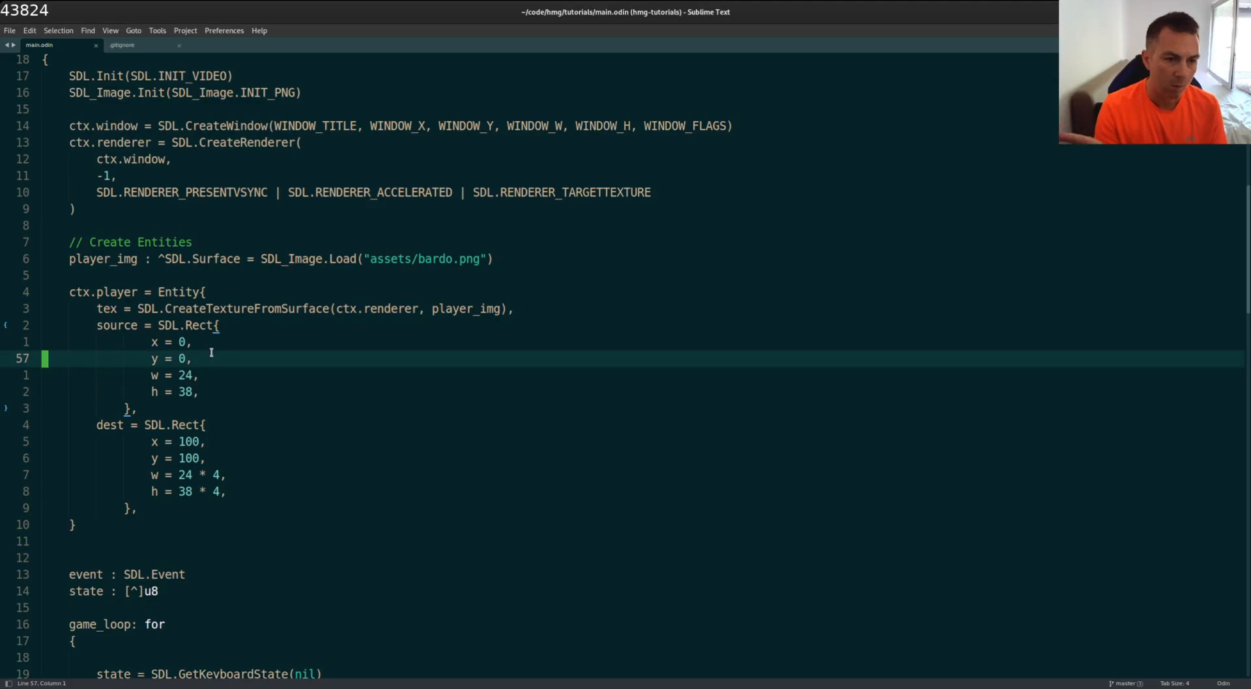
Scroll to the moving_left block and start typing ctx.player.sour above dest.x.
scroll(down, 3)
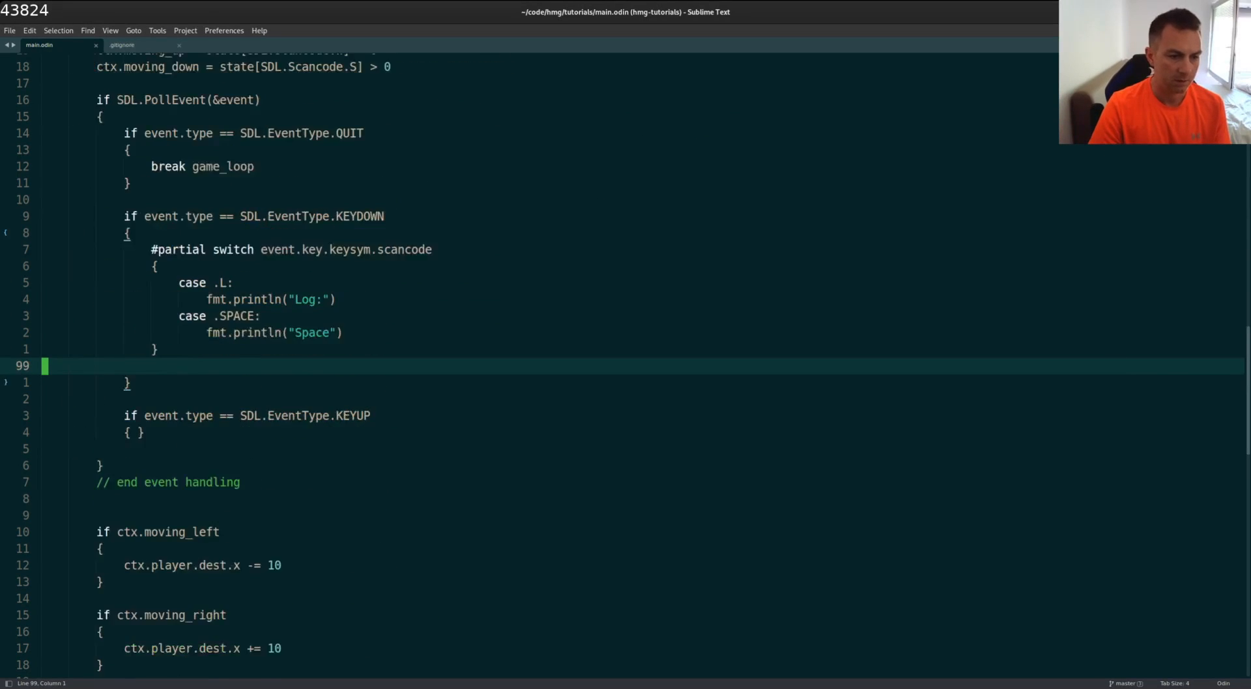
scroll(down, 3)
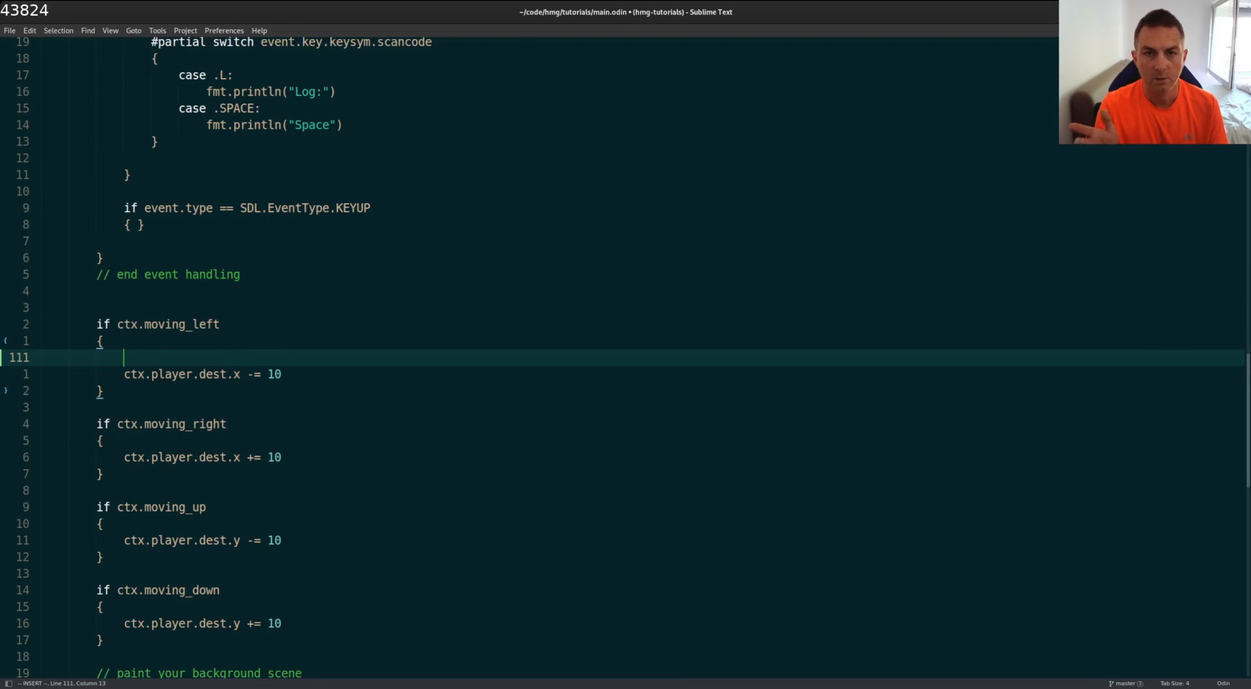
text(ctx.)
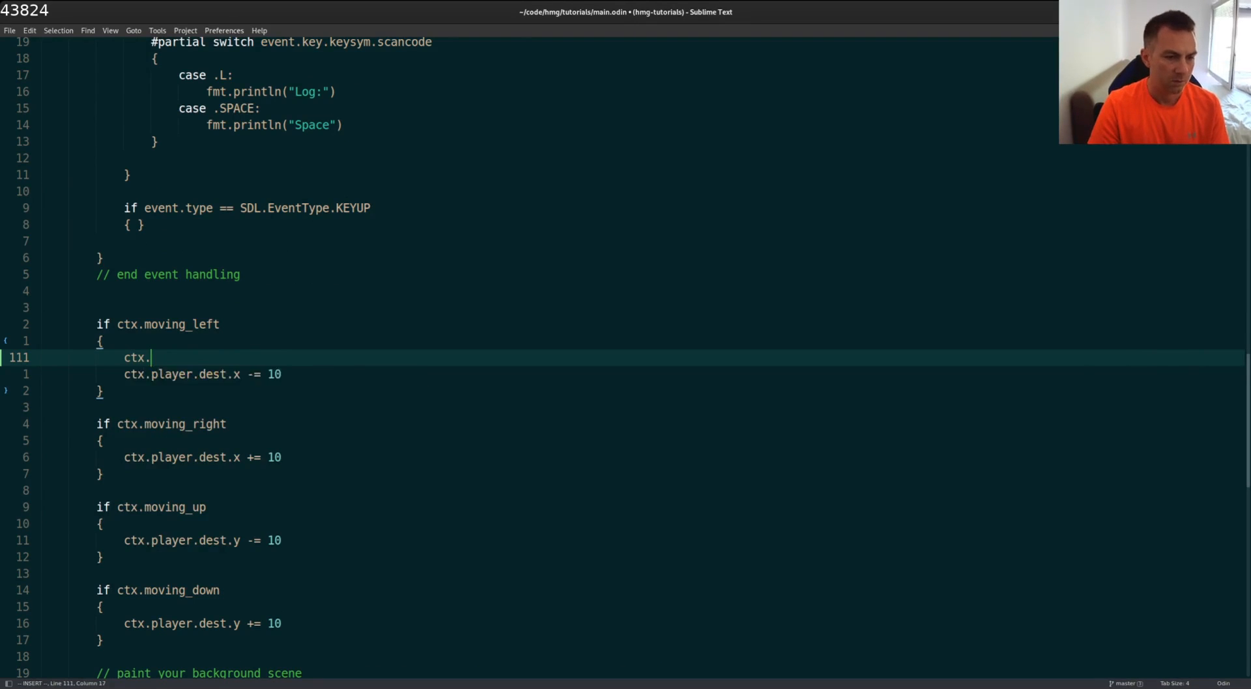
text(player.sour)
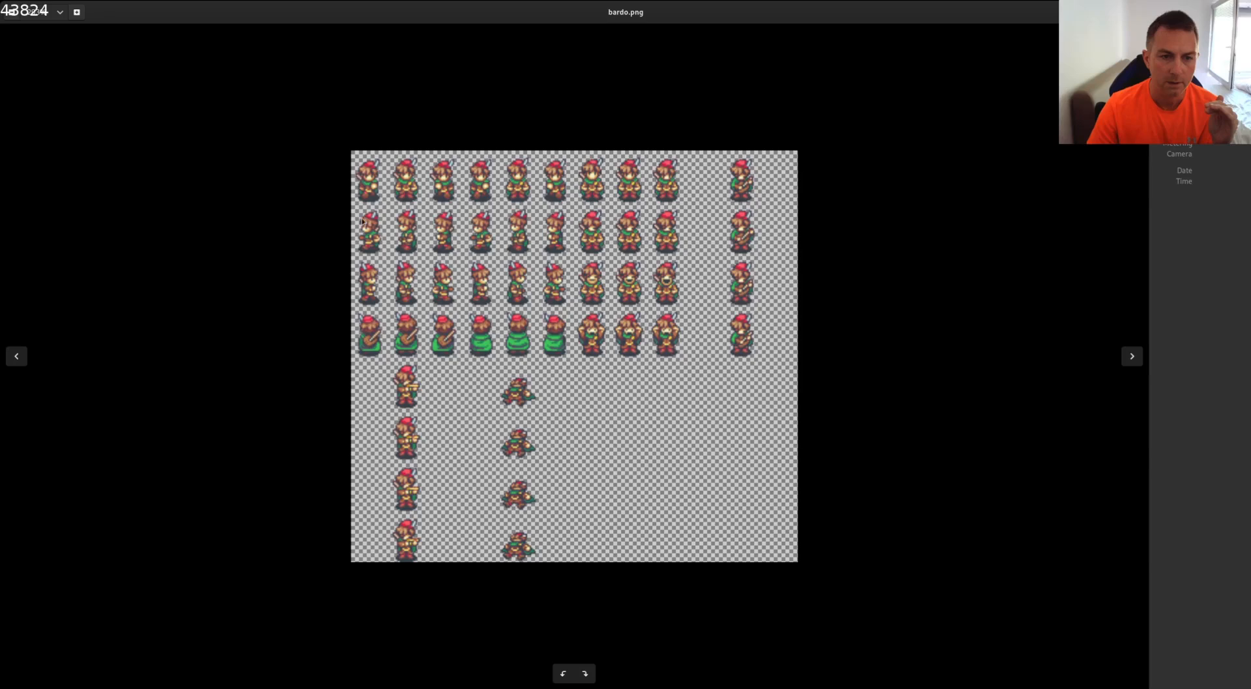
mouse_move(327, 313)
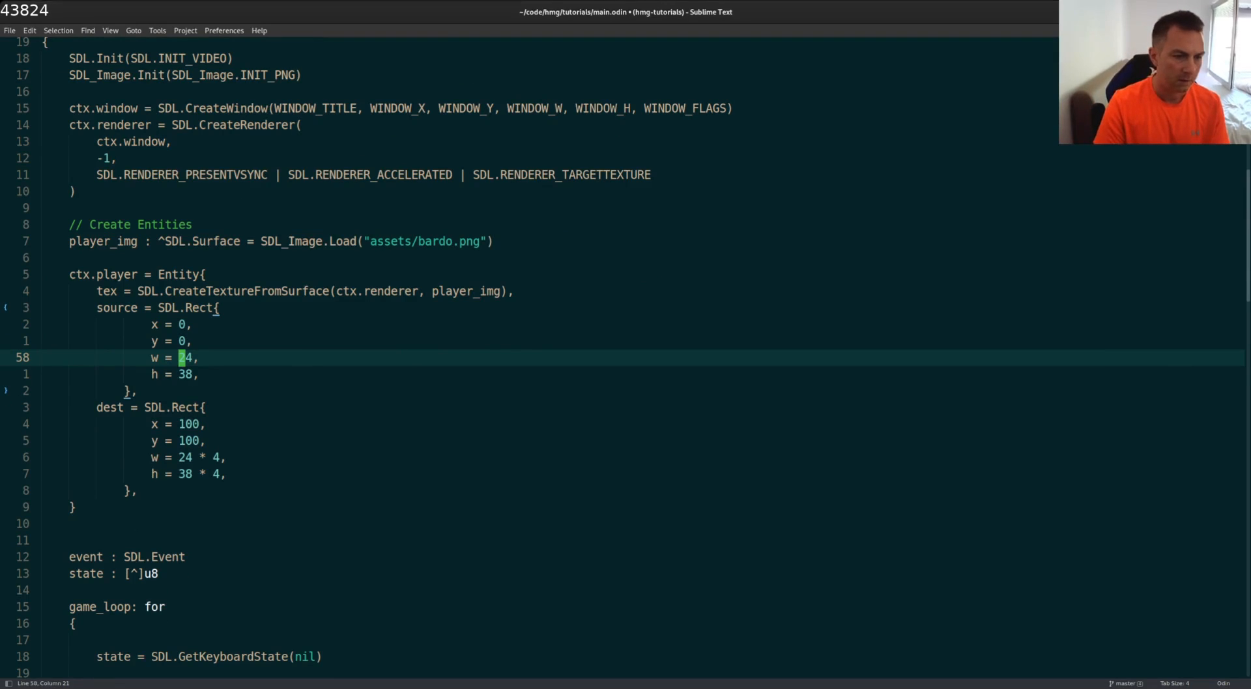
Replace the 24 and 38 in the player's source and dest rects with PLAYER_WIDTH/PLAYER_HEIGHT.
text(PLAYER_WIDTH)
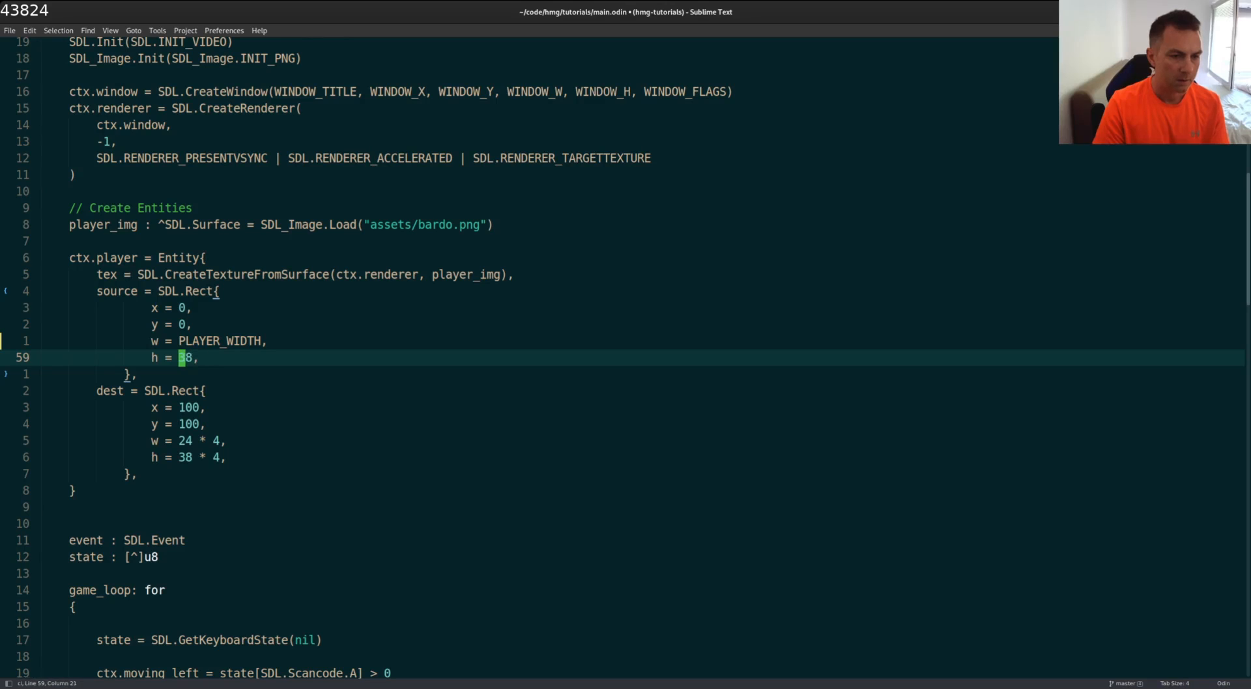
text(PLAYER_HEIGHT)
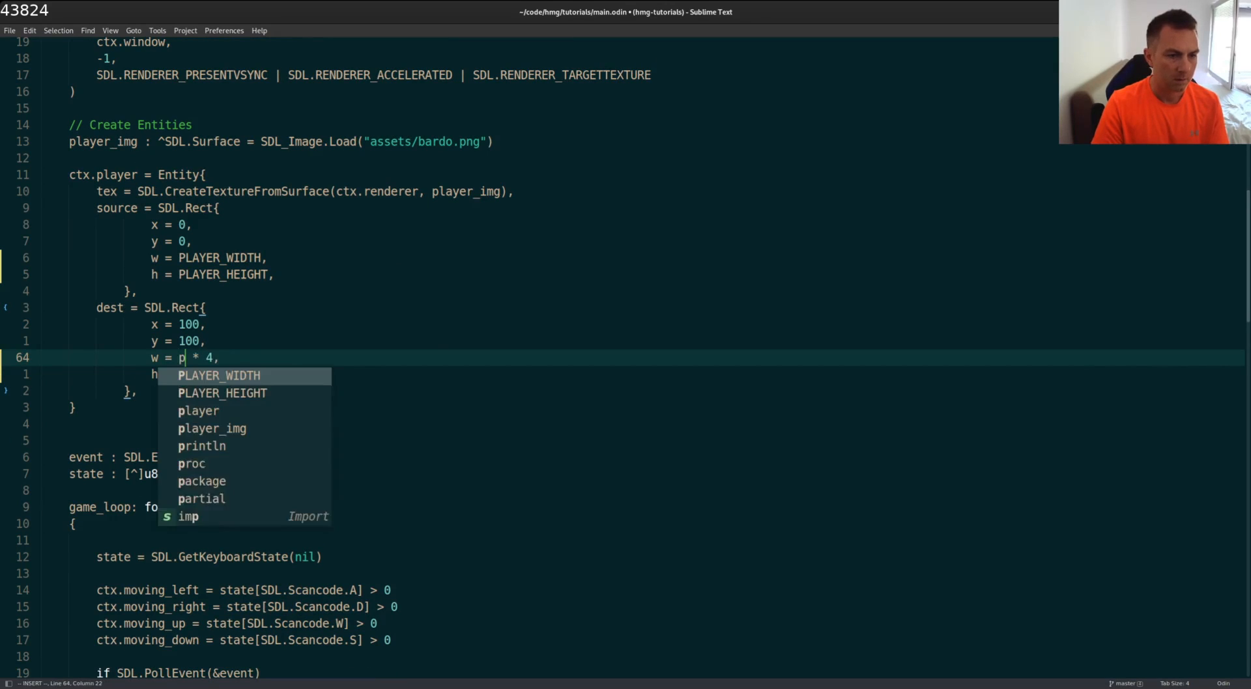
text(LAYER_)
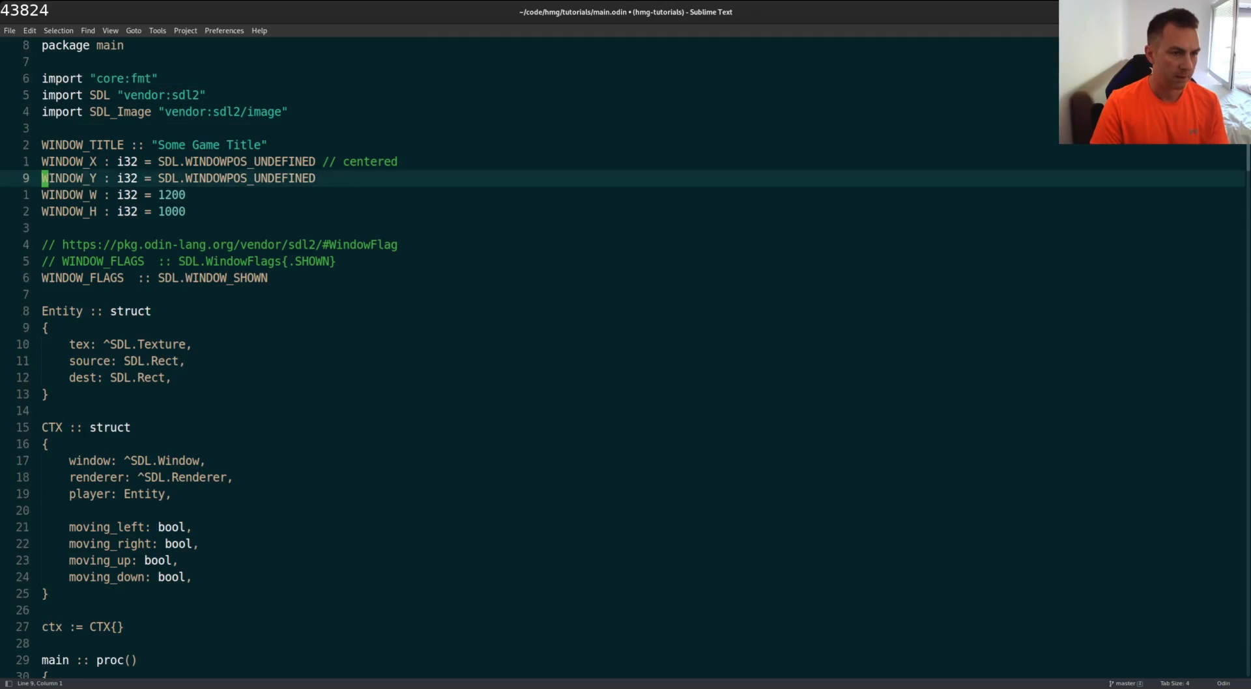
text(PLAYER_WIDTH :: 24)
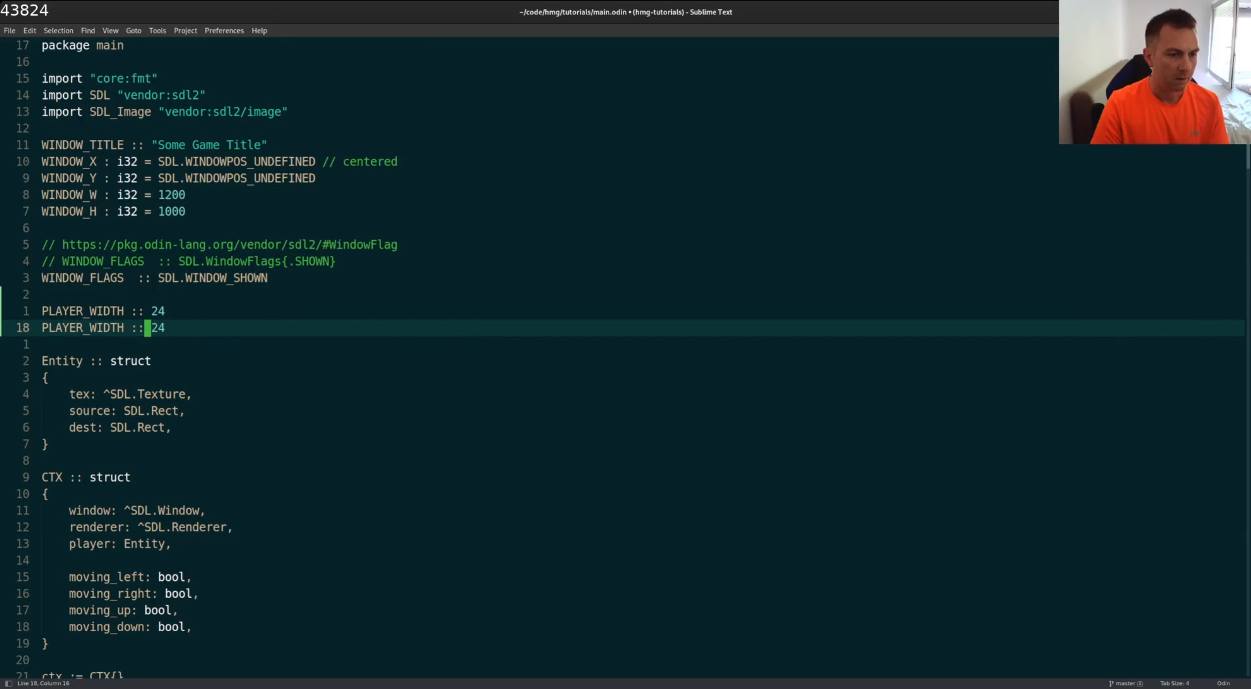
Add the PLAYER_HEIGHT constant with value 38 after the width constant.
text(HEIGHT)
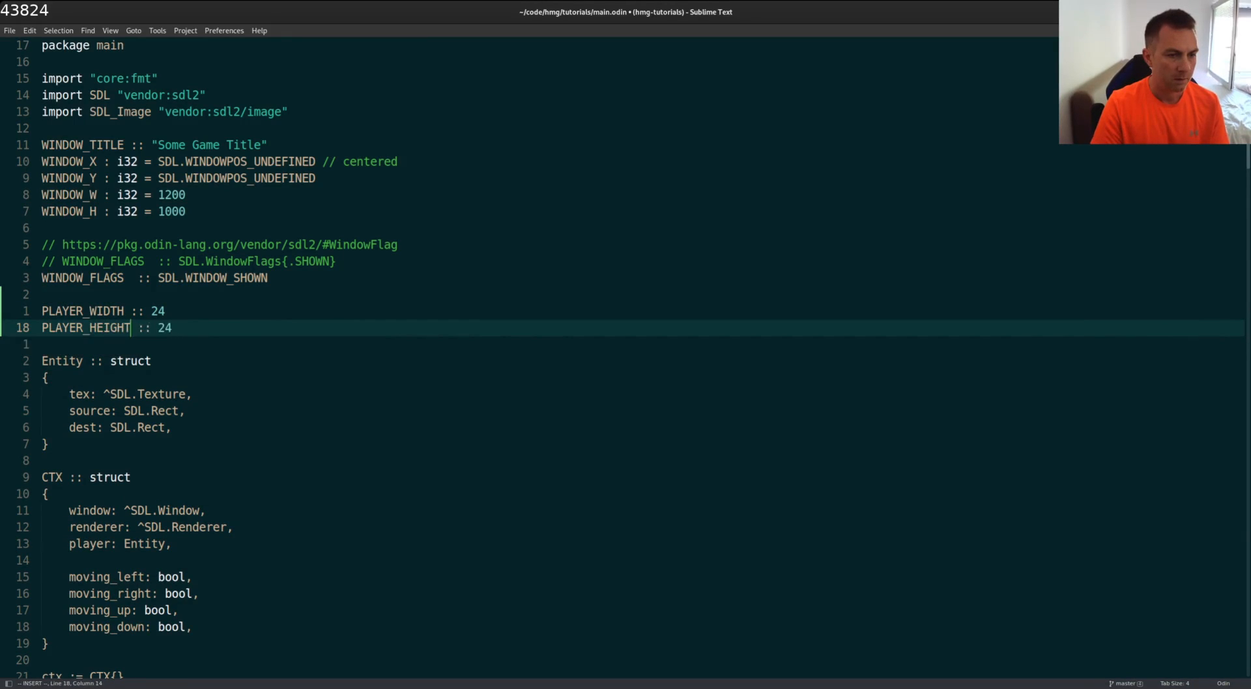
key(Backspace)
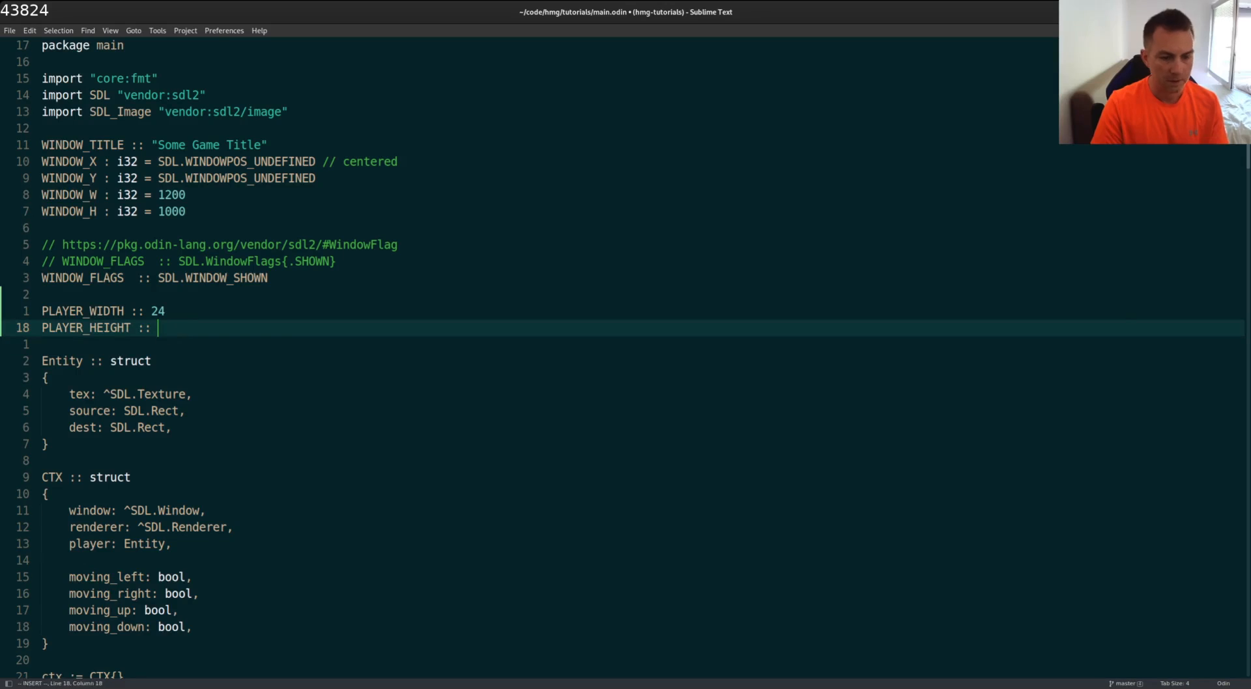
text(38)
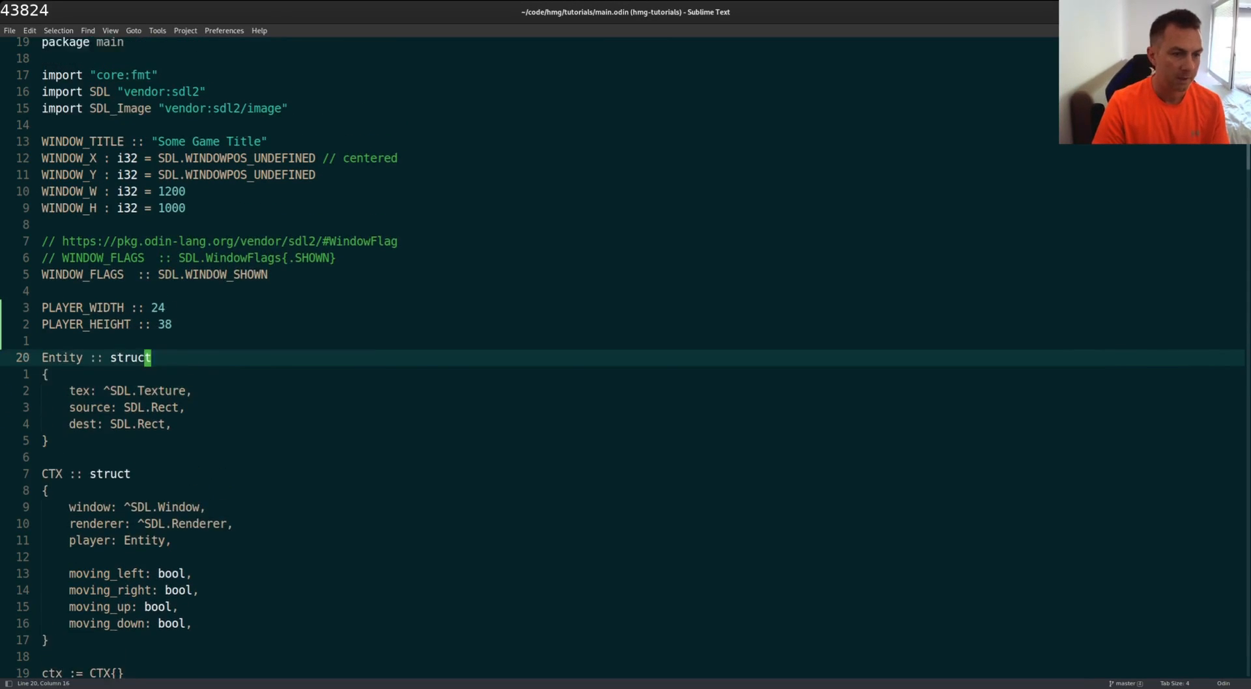
scroll(down, 3)
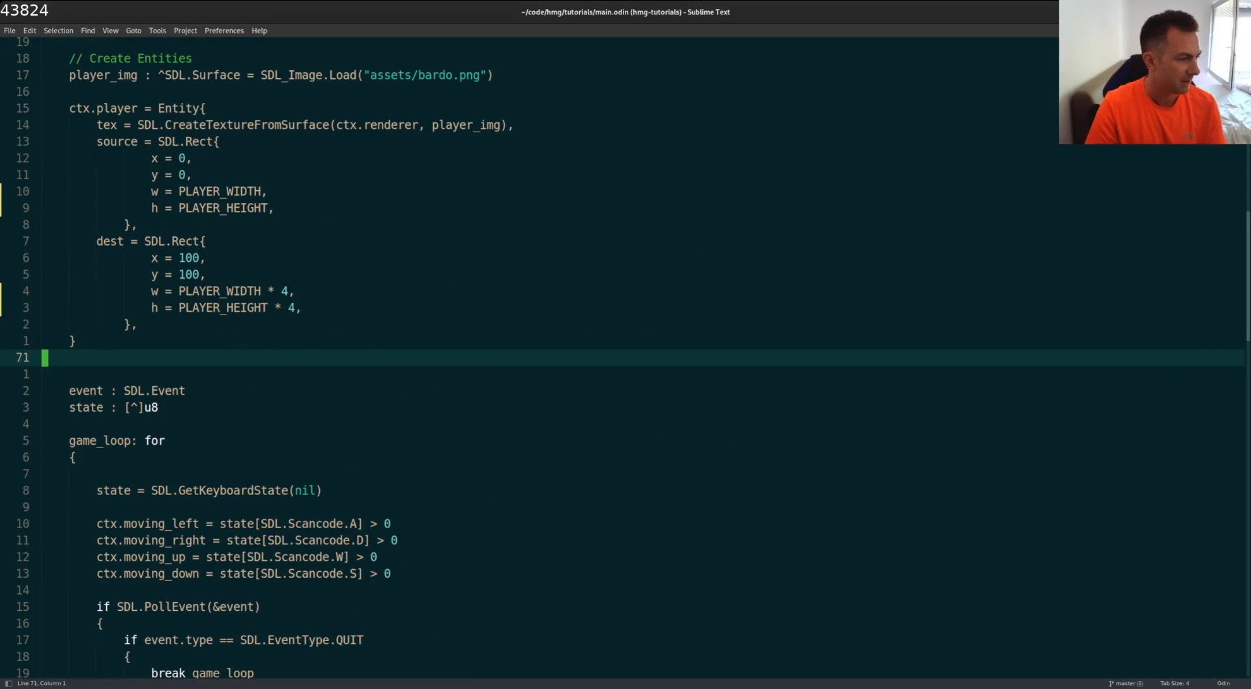
Set source x to 0 and source y to PLAYER_HEIGHT multiples in each movement branch.
scroll(down, 3)
text(ctx.player.source.y =)
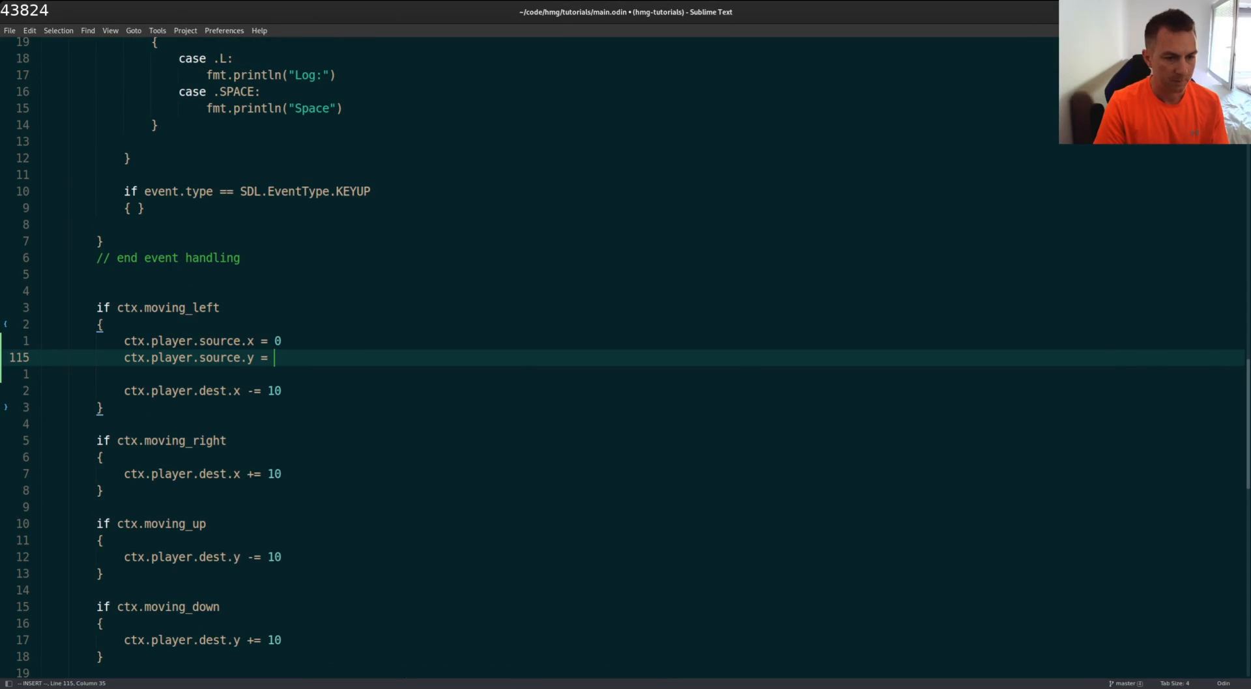
text(PLAYER_HEIGHT * 2)
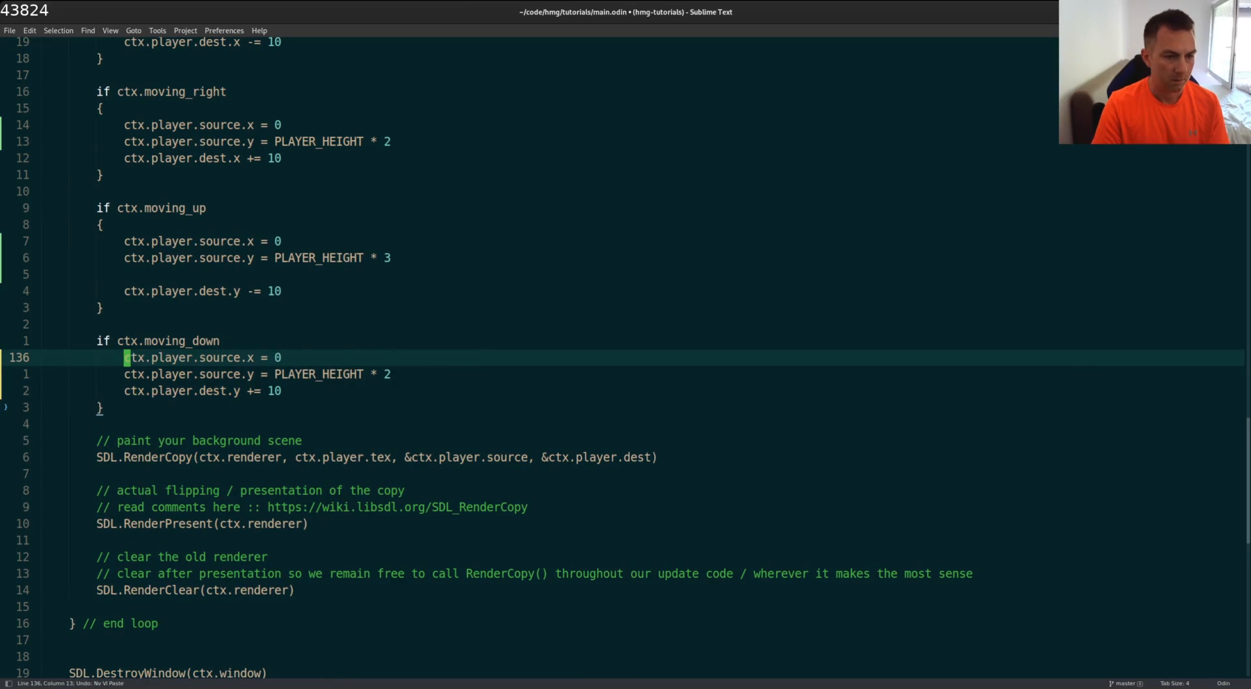
key(i)
text({)
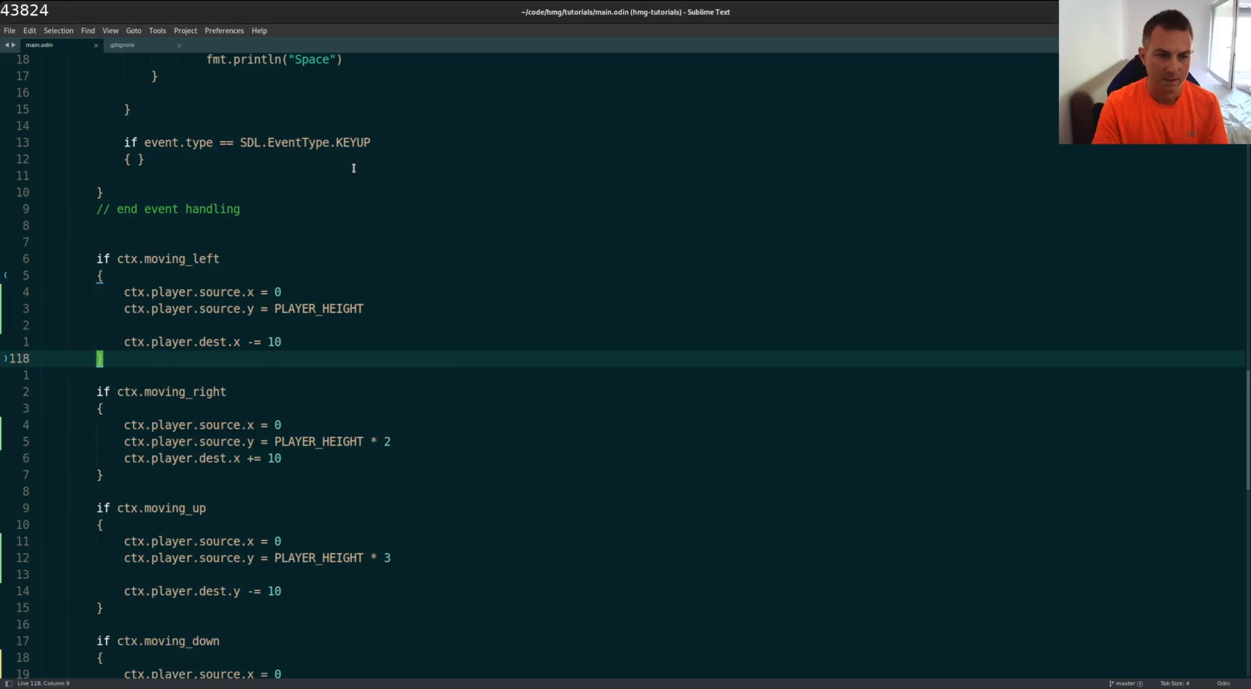
Scroll up to the constants and change PLAYER_HEIGHT from 38 to 36.
scroll(up, 3)
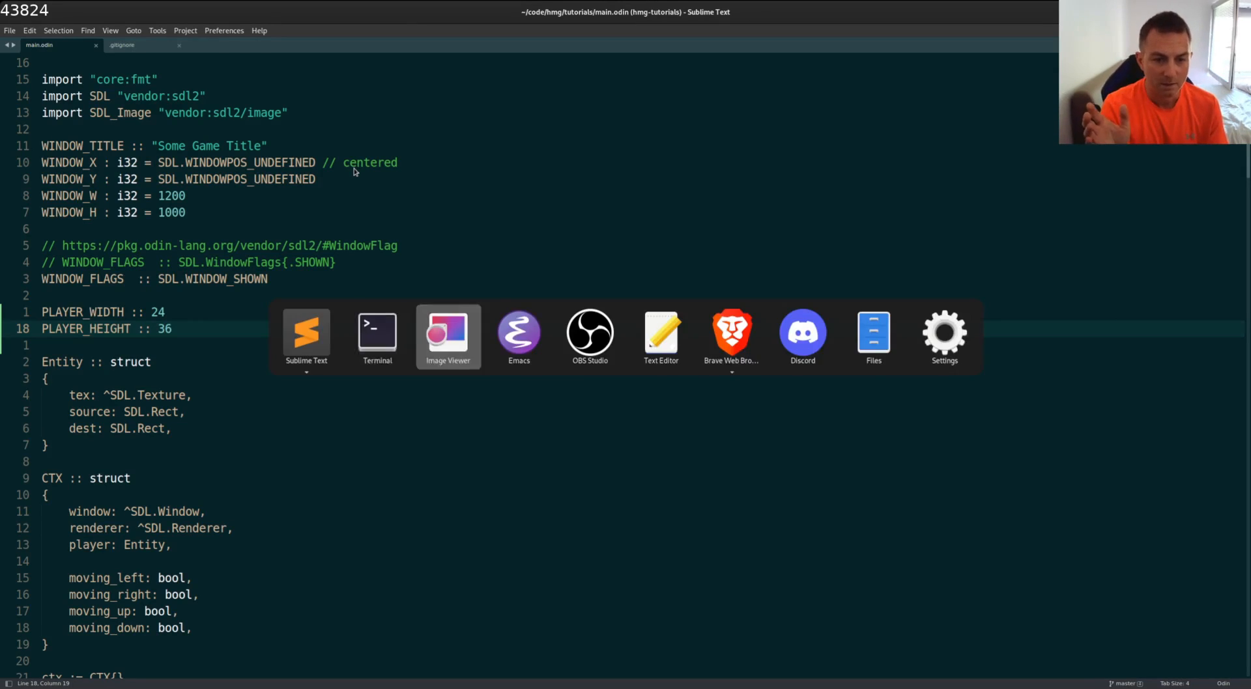
click(448, 330)
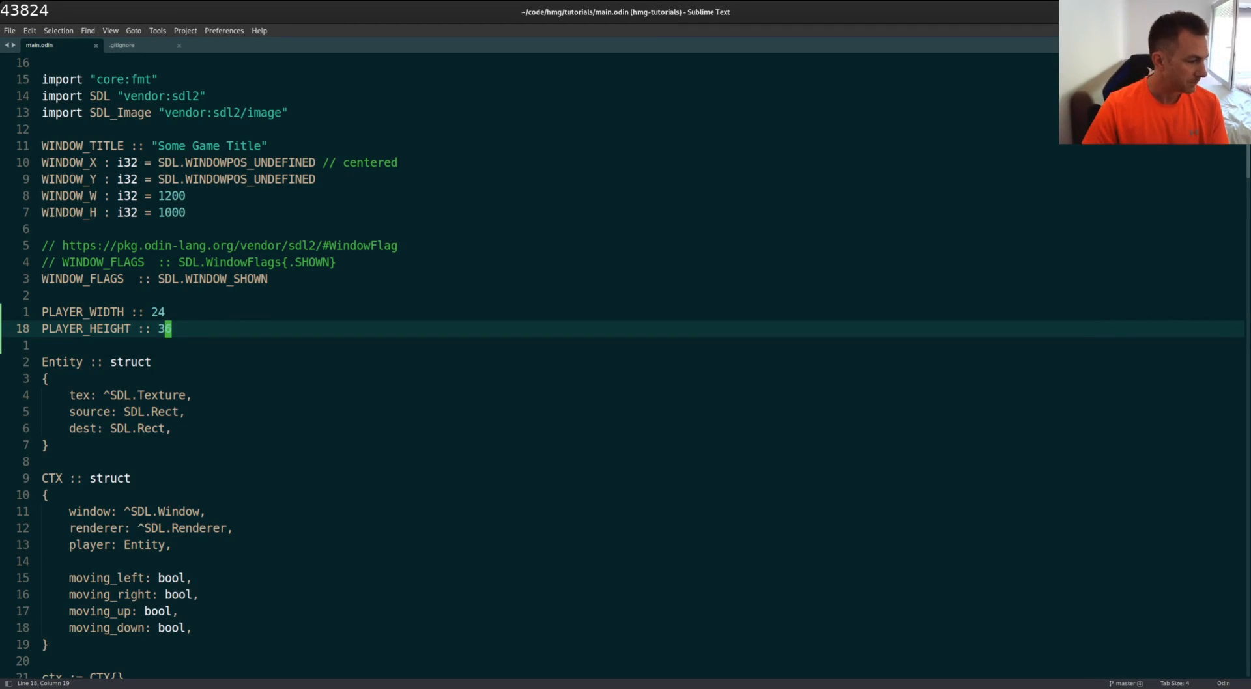
text(6)
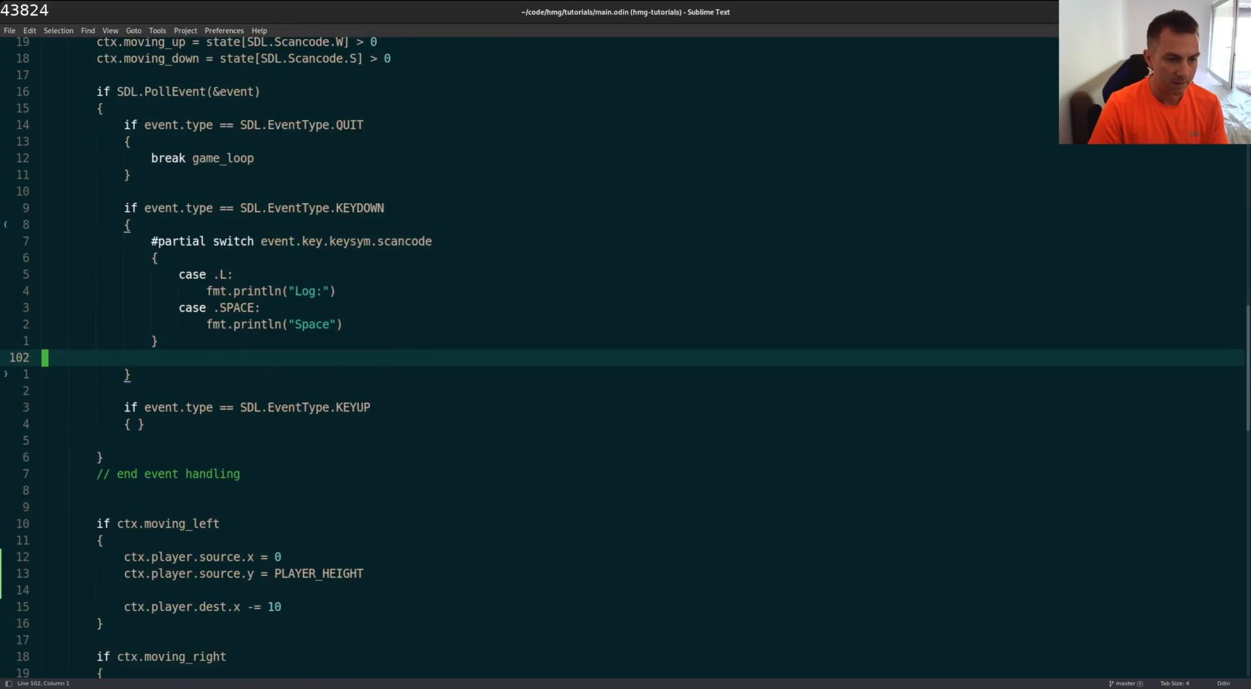
scroll(down, 3)
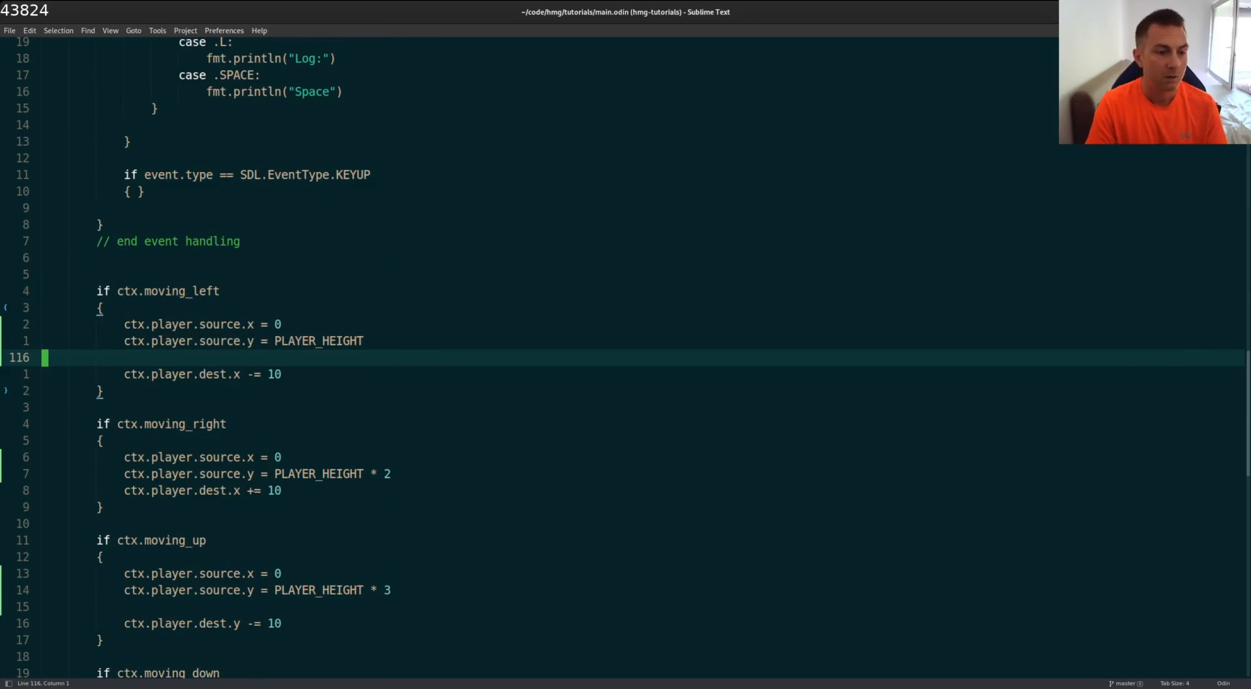